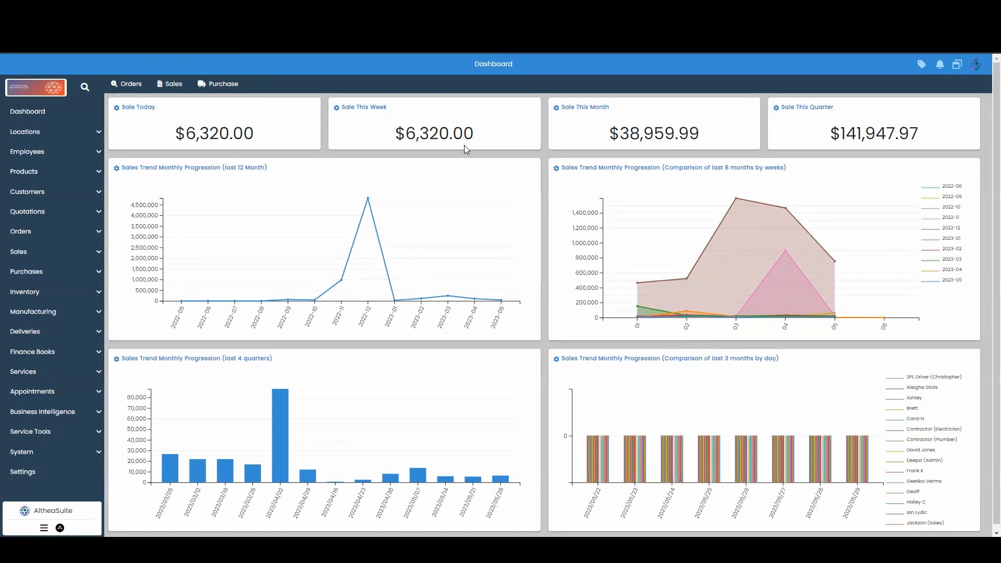
mouse_move(24, 171)
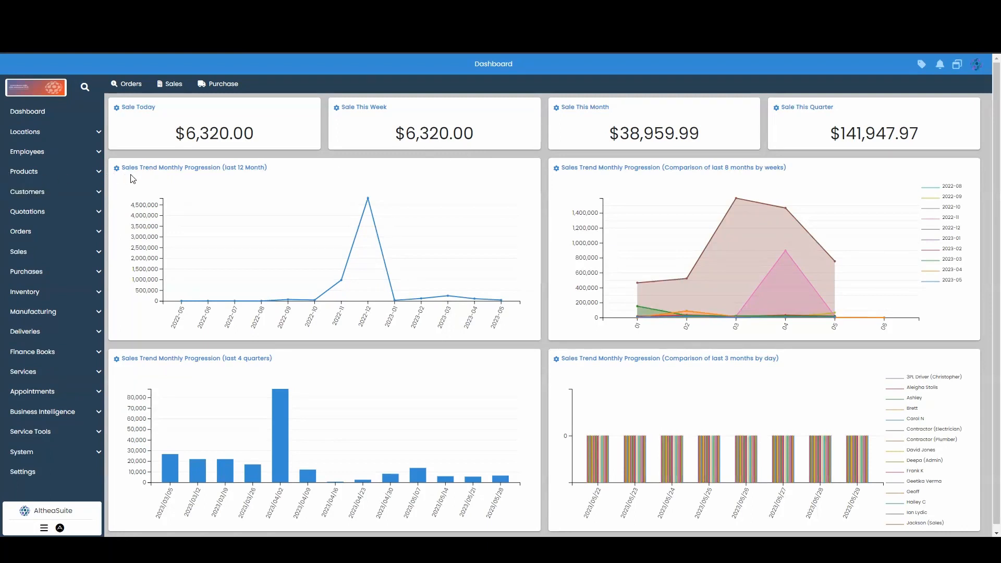
mouse_move(58, 258)
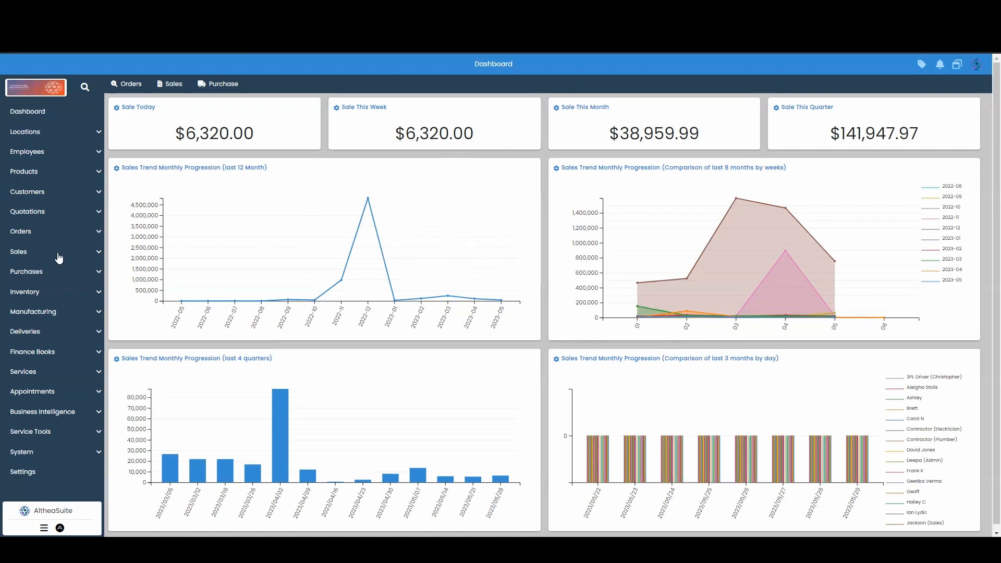
- Open Sales Invoices from the Sales section of the sidebar
left_click(19, 251)
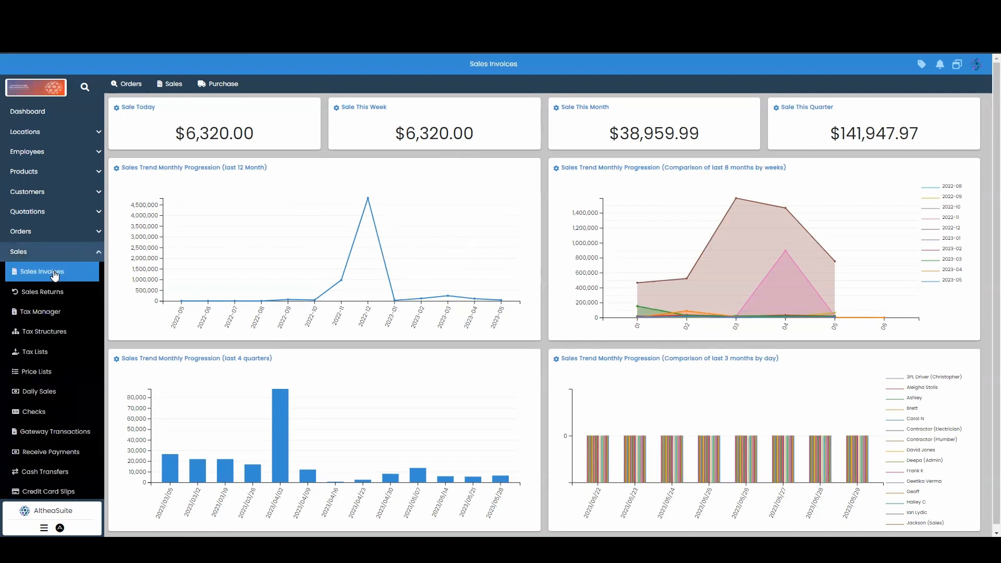
left_click(42, 270)
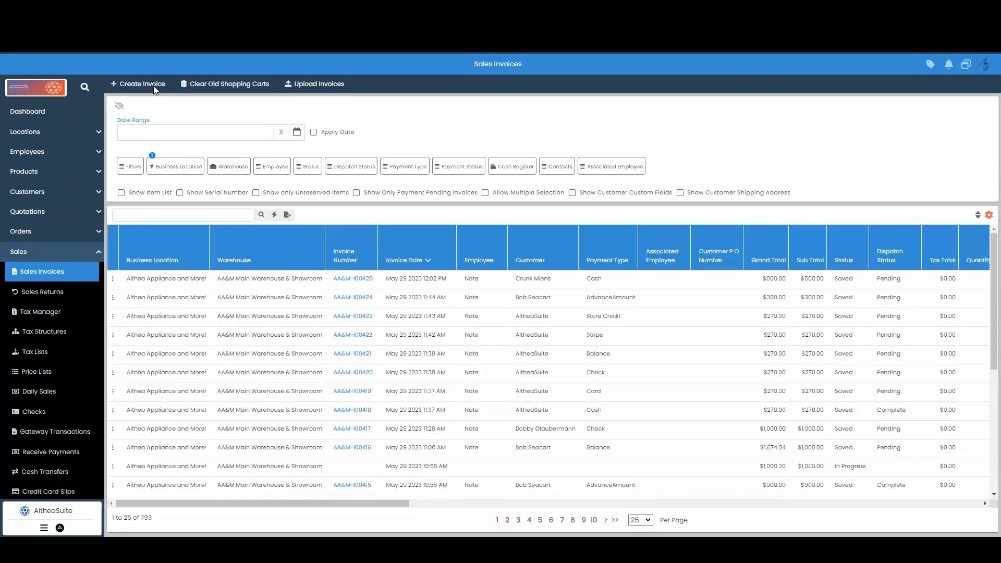
- Create an invoice for AltheaSuite with one 12' Glass Holder Rustic Brass, totalling $270.00
left_click(138, 84)
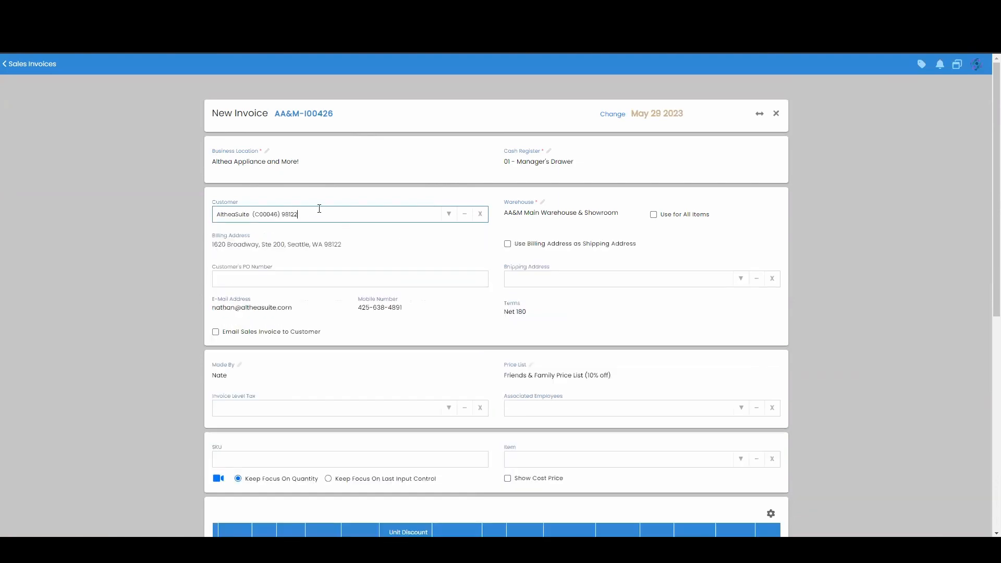
scroll("down", 3)
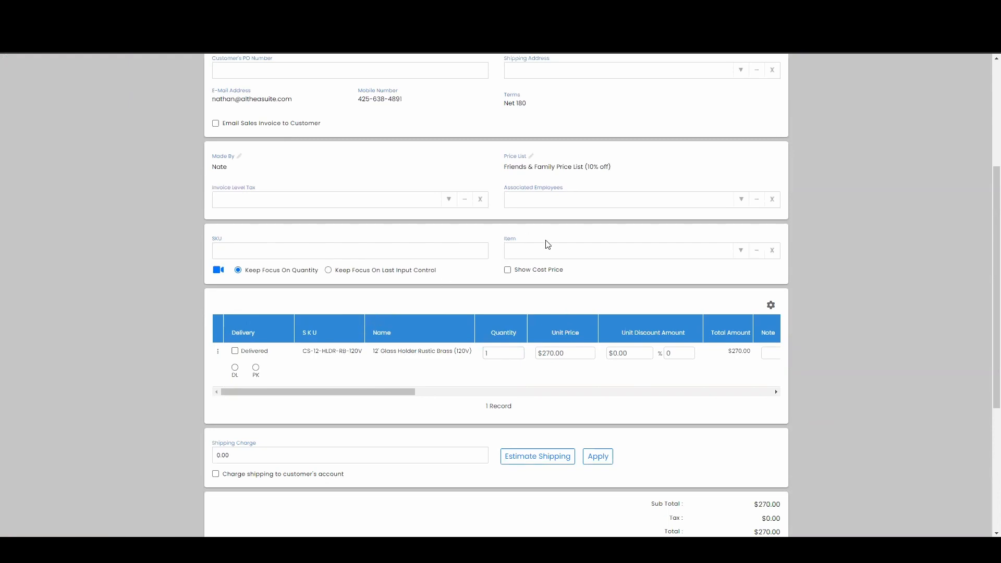
scroll("down", 3)
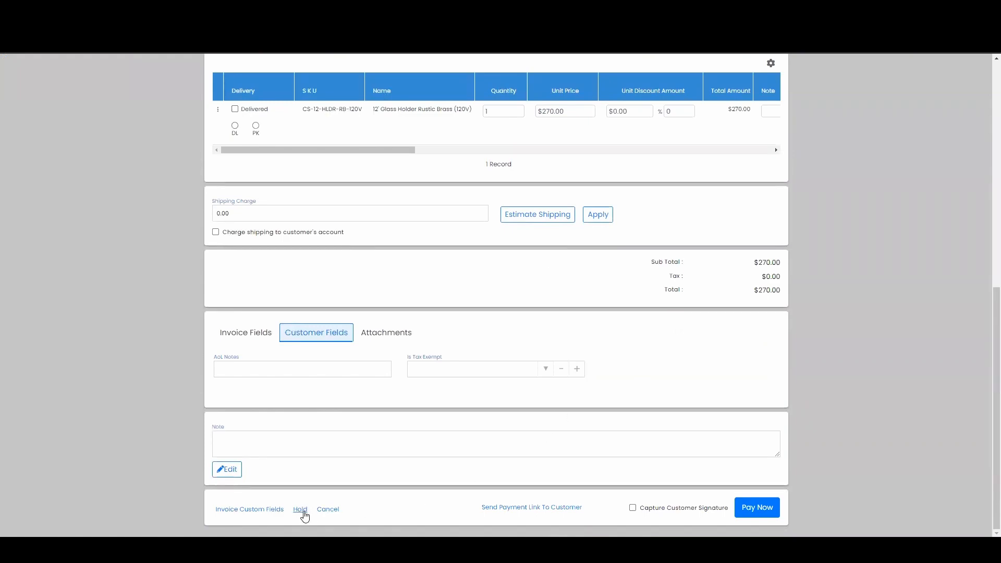
- Hold the $270.00 AltheaSuite invoice and check its Held row in the list
left_click(300, 509)
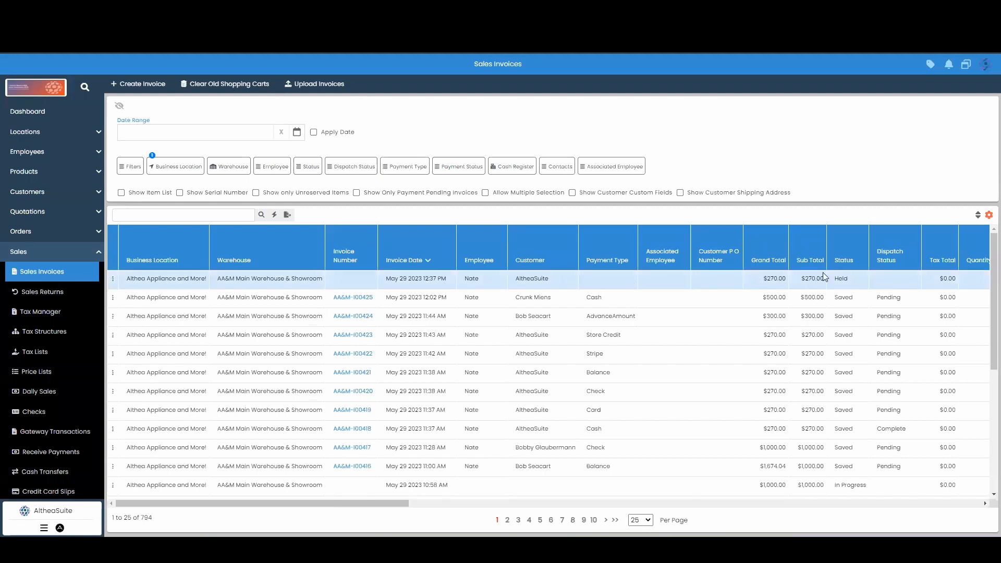
double_click(841, 278)
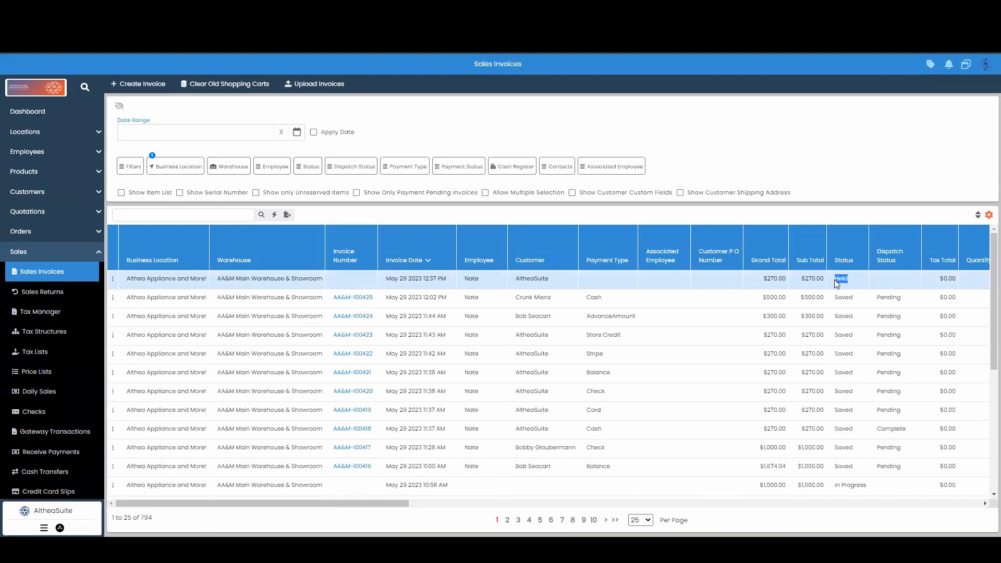
mouse_move(380, 295)
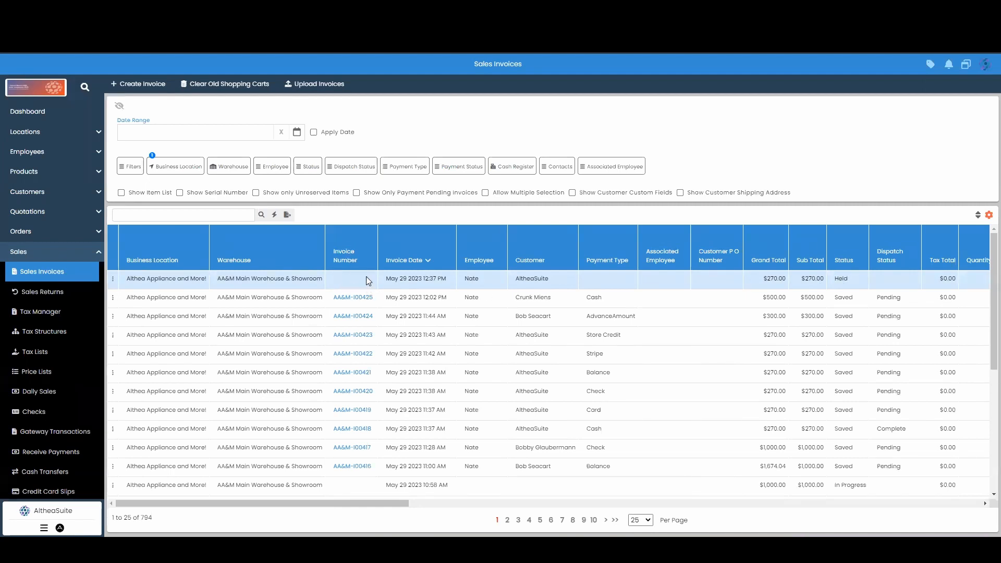
mouse_move(356, 284)
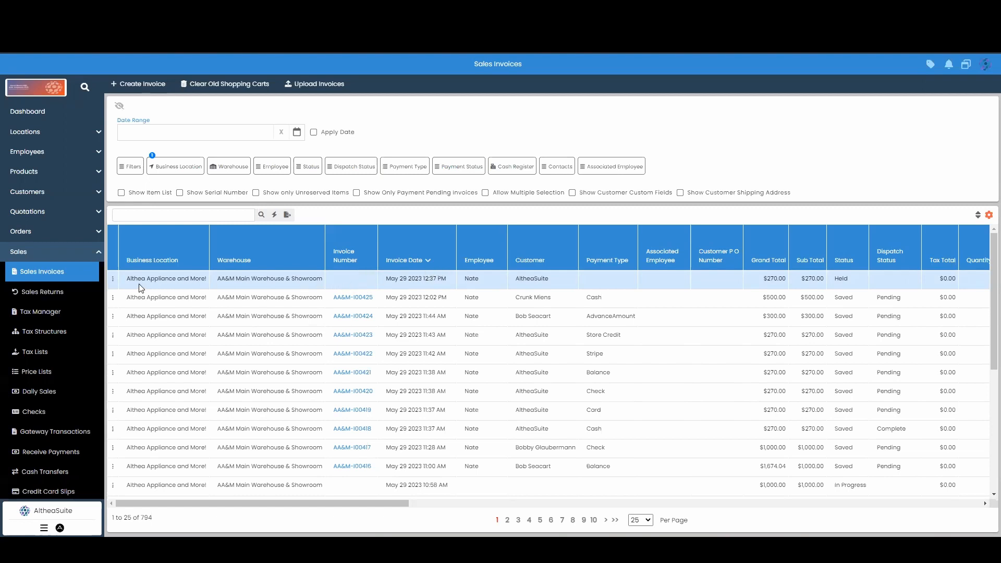
mouse_move(114, 284)
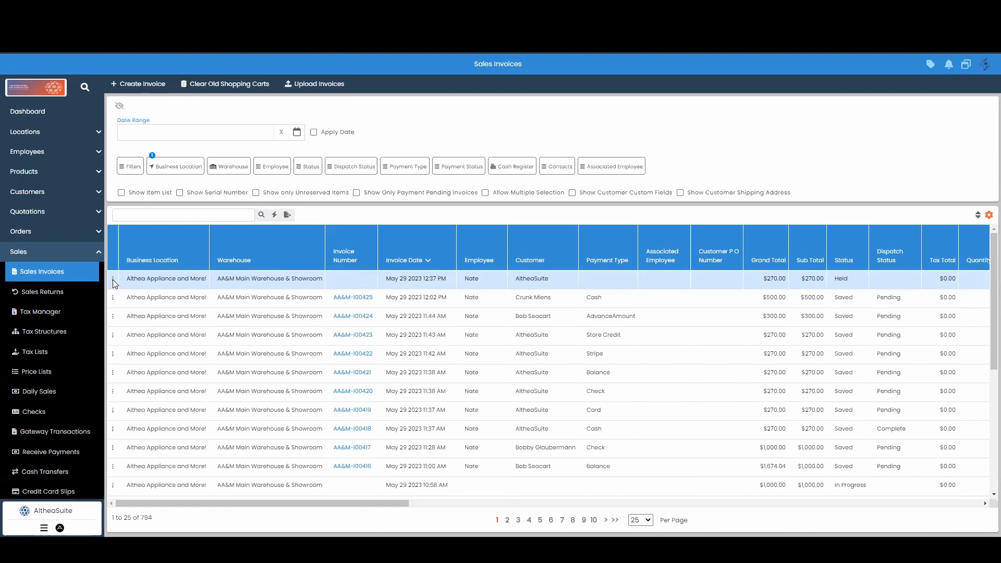
- Reopen held invoice AA&M-I00426 with Pick Invoice and review its glass holder line
left_click(114, 279)
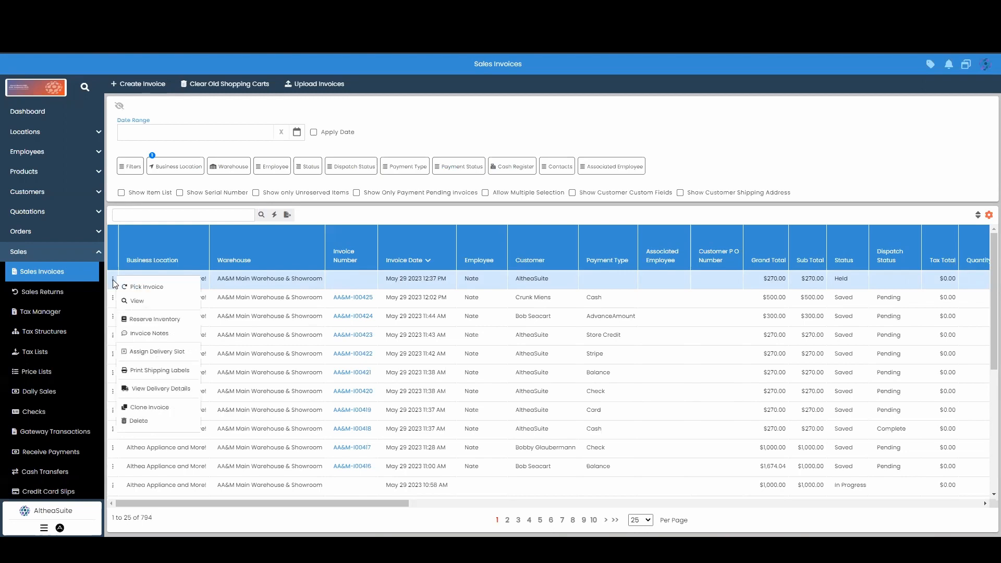
mouse_move(146, 287)
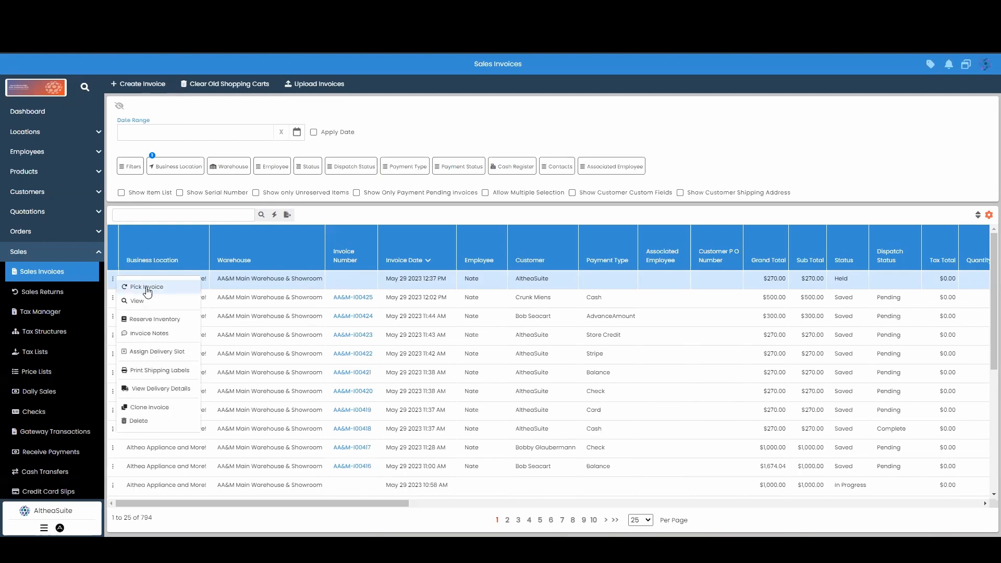
left_click(146, 286)
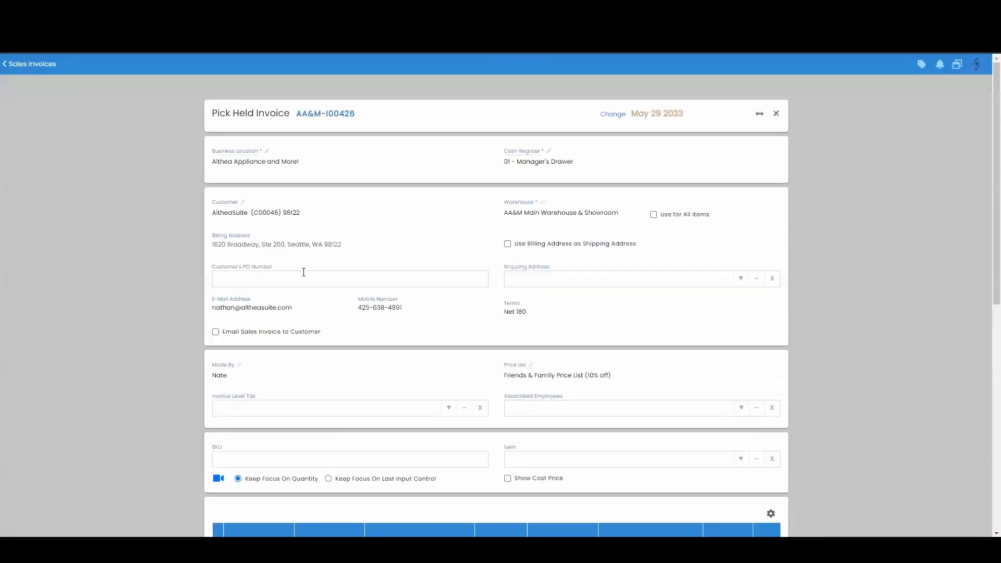
scroll("down", 3)
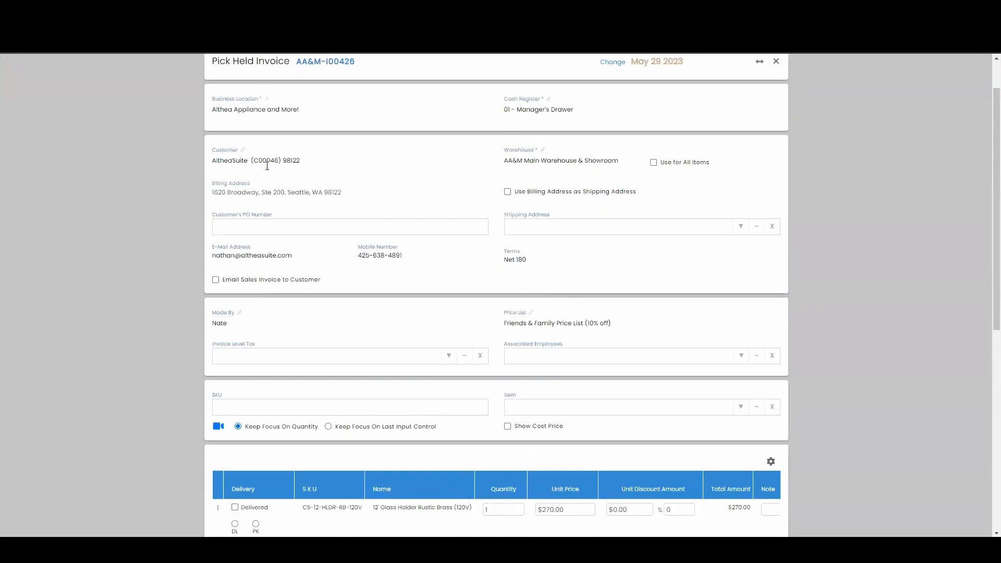
scroll("down", 3)
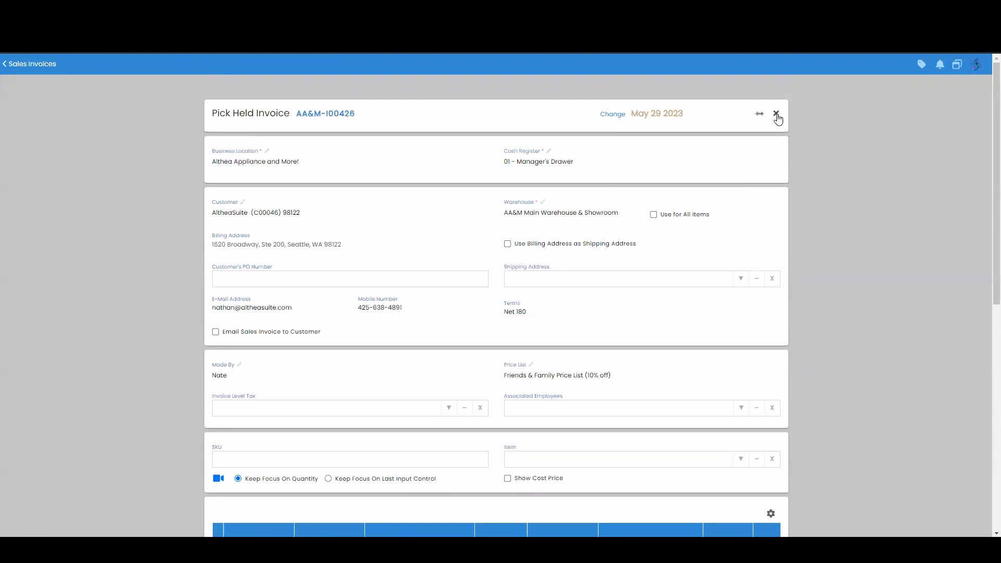
- Close invoice AA&M-I00426, choosing Hold Invoice in the confirmation
left_click(777, 114)
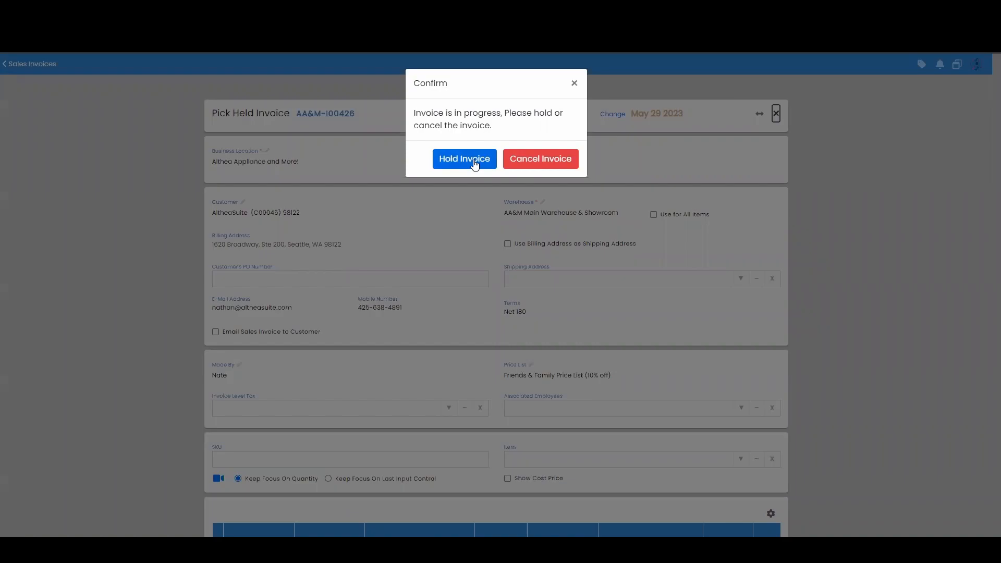
left_click(464, 159)
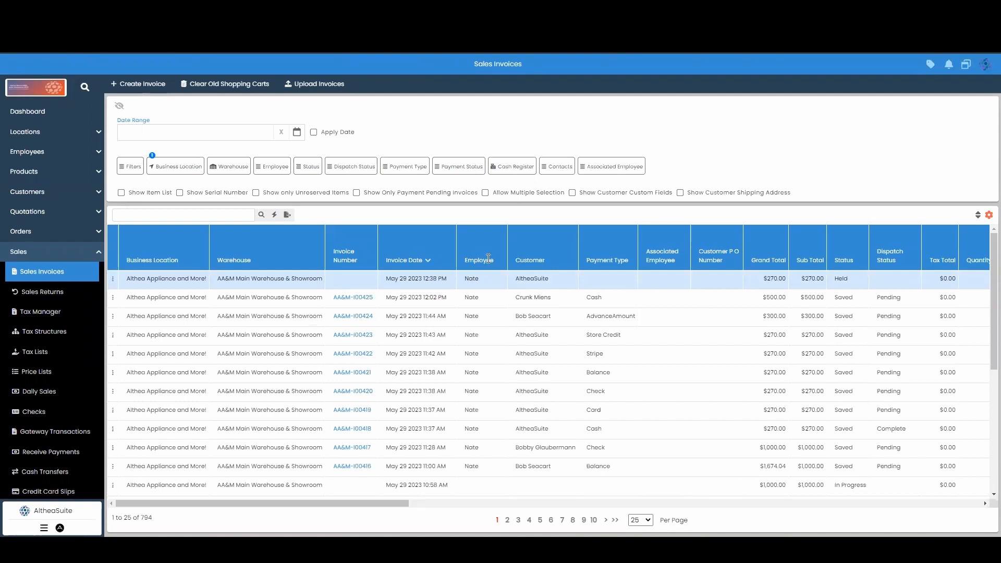
mouse_move(458, 259)
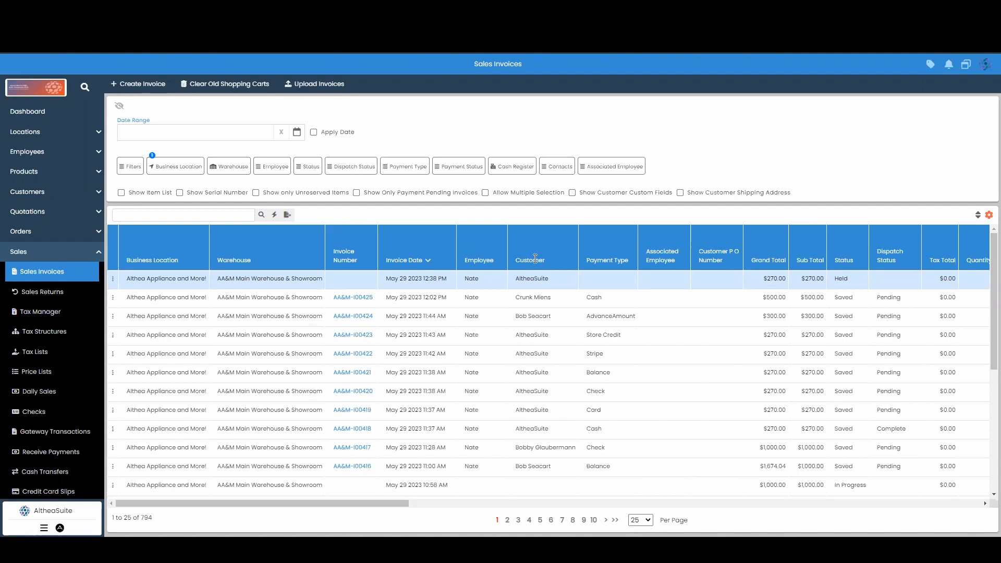
mouse_move(314, 190)
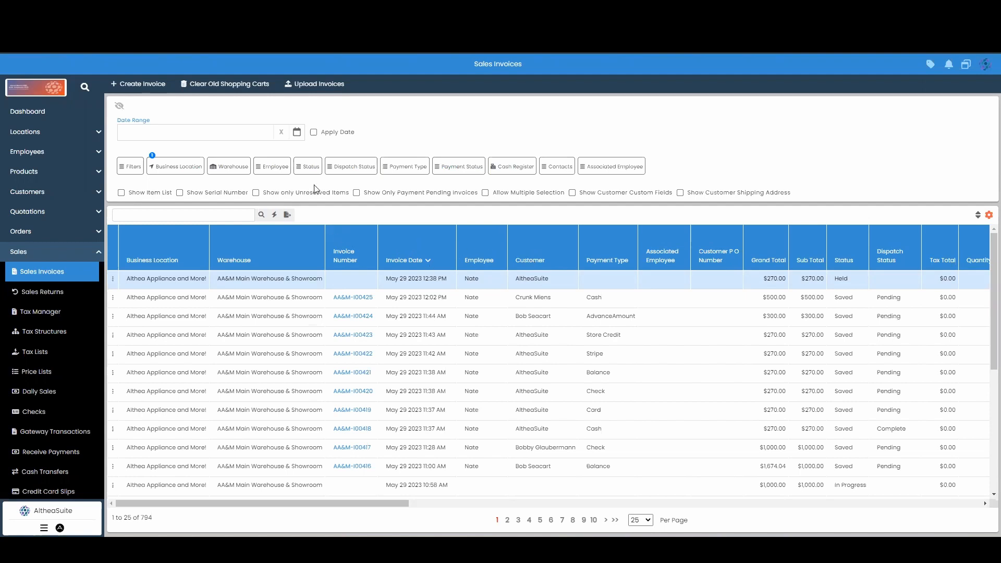
- Filter the invoice list by Hold status
left_click(308, 166)
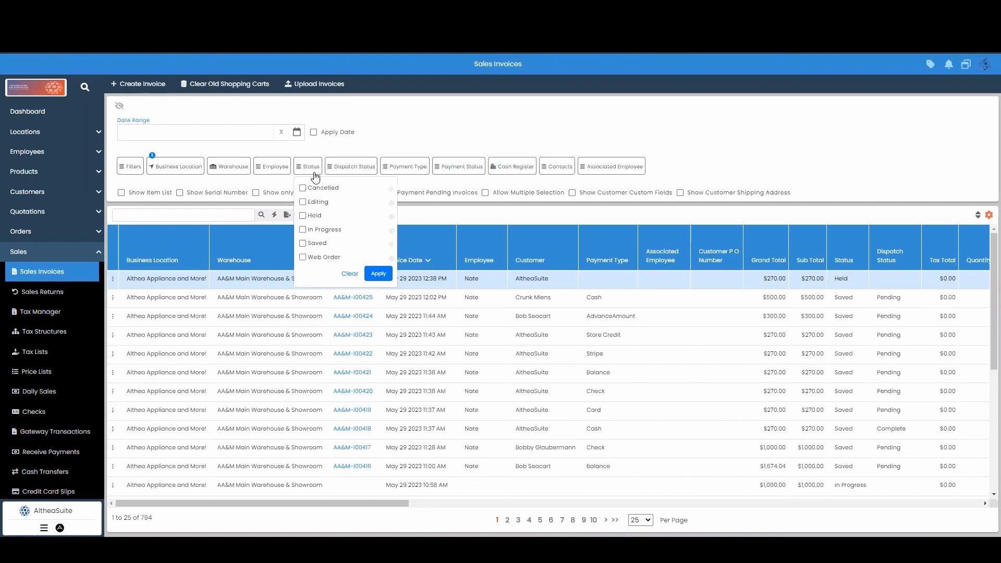
left_click(303, 216)
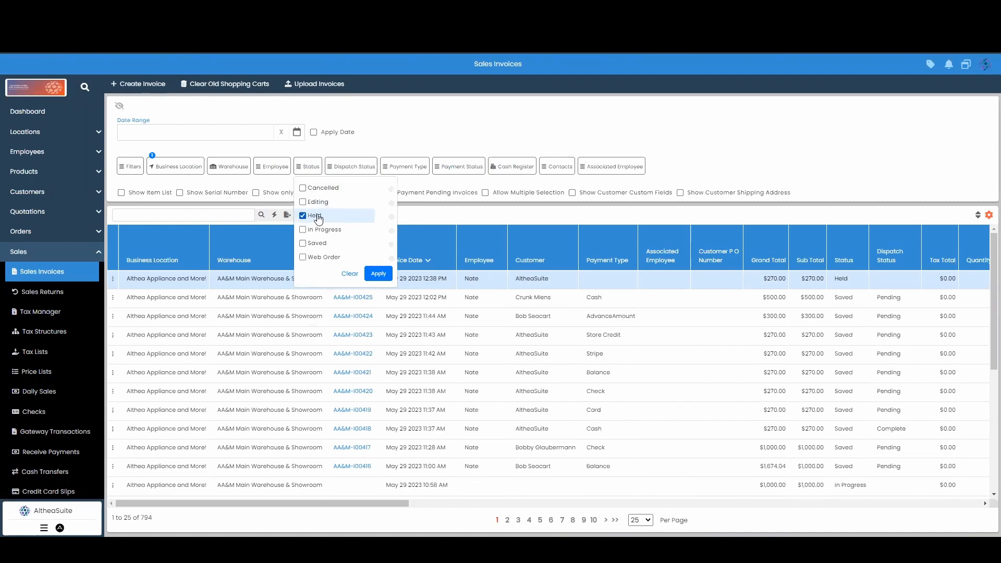
left_click(378, 273)
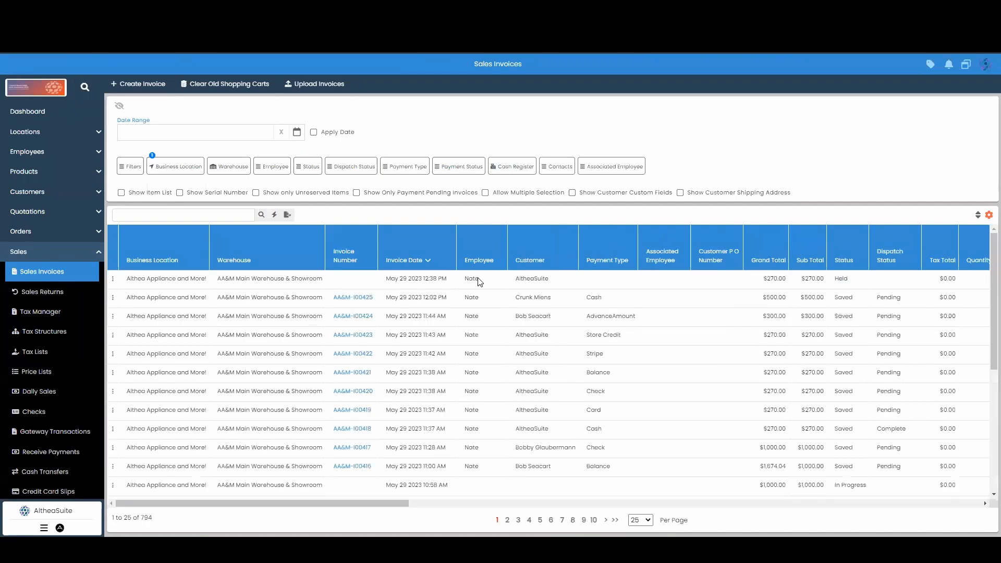
mouse_move(260, 277)
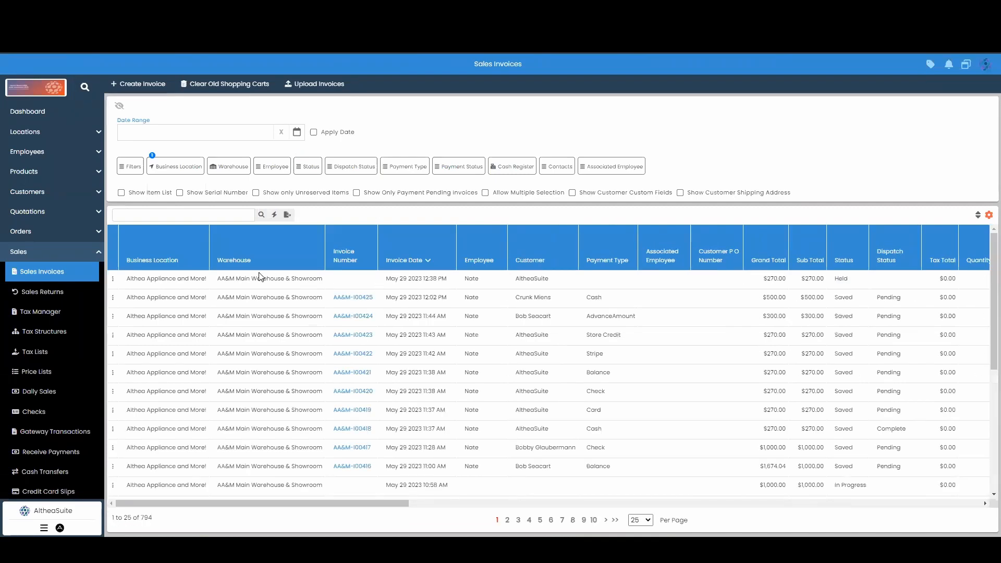